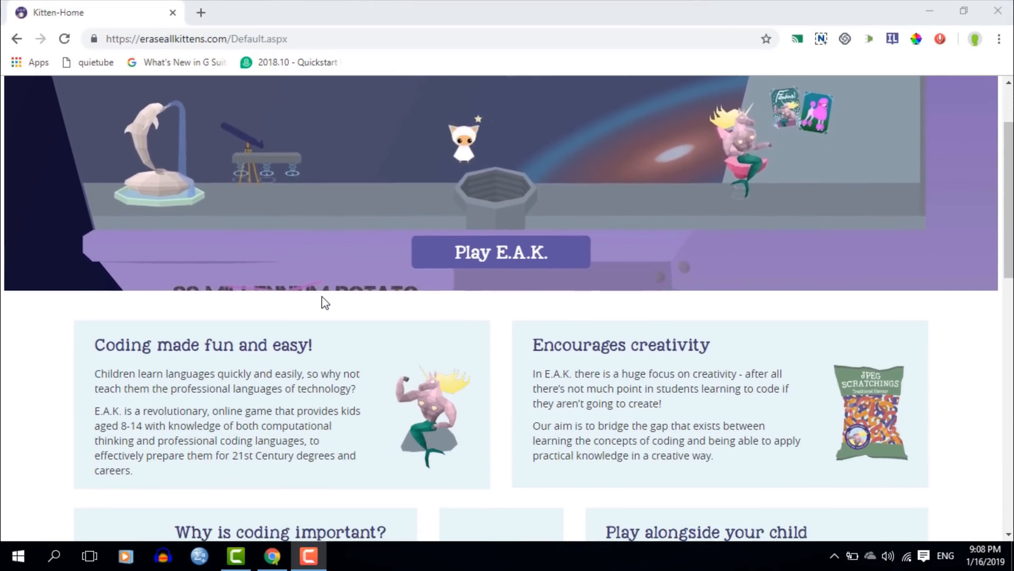
# Browse down the home page and start playing E.A.K. to reach the login page
pyautogui.scroll(-3)
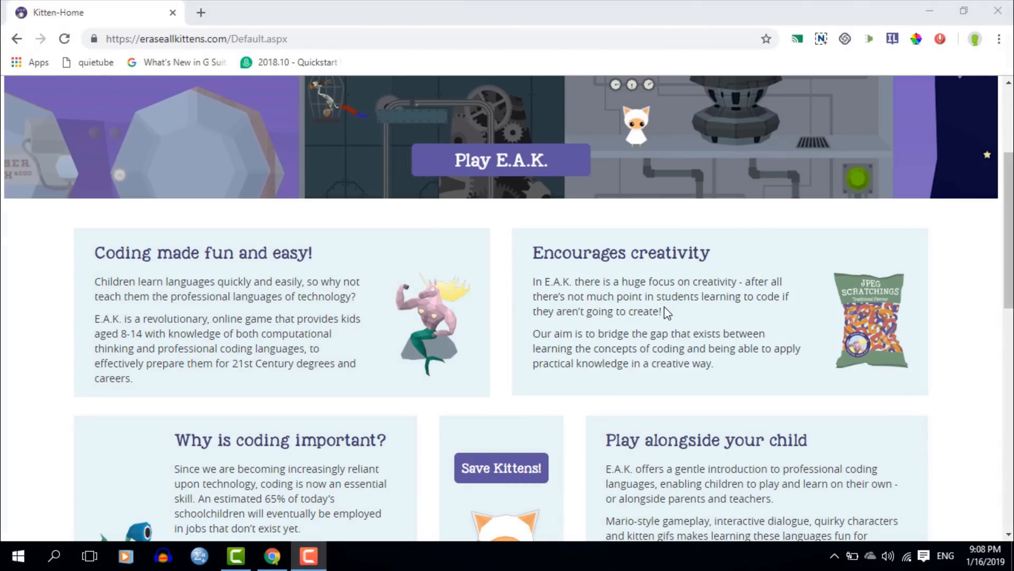
pyautogui.scroll(-3)
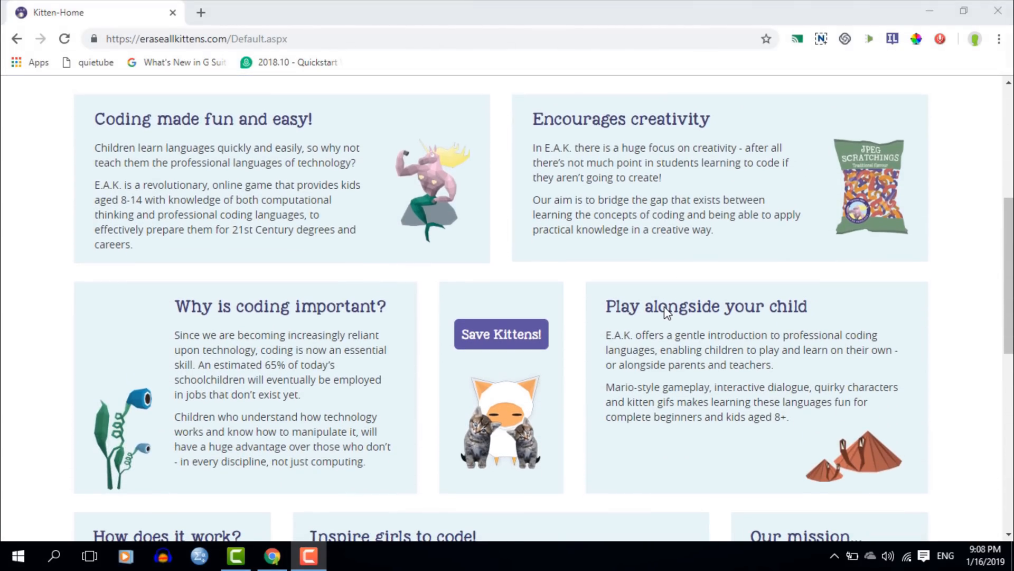
pyautogui.scroll(-3)
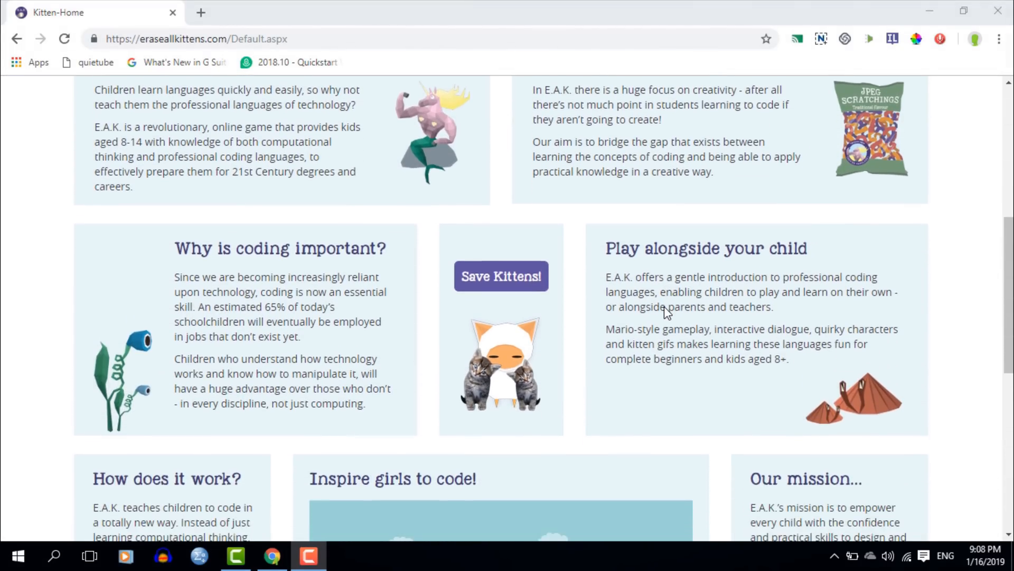
pyautogui.scroll(-3)
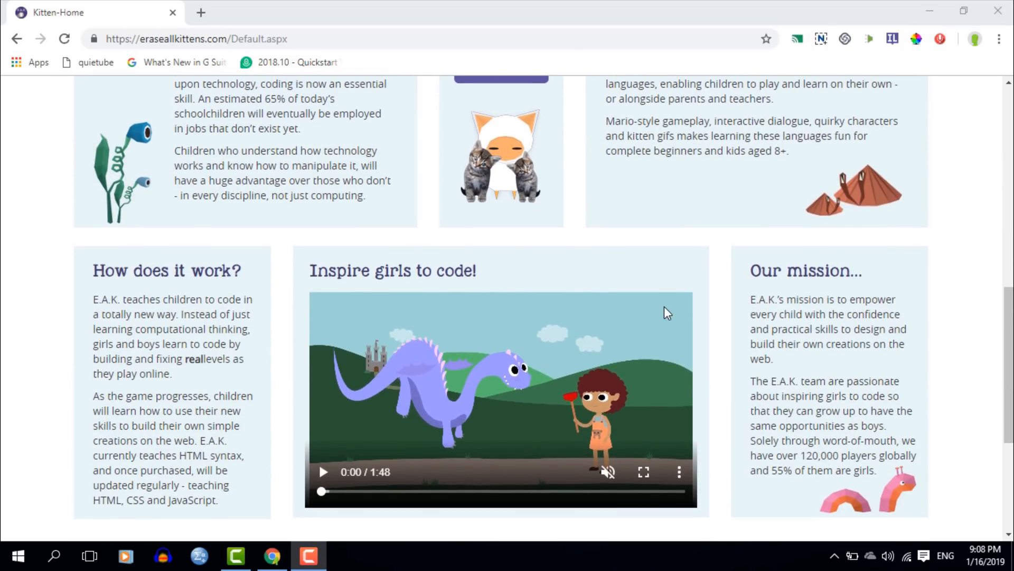
pyautogui.scroll(-3)
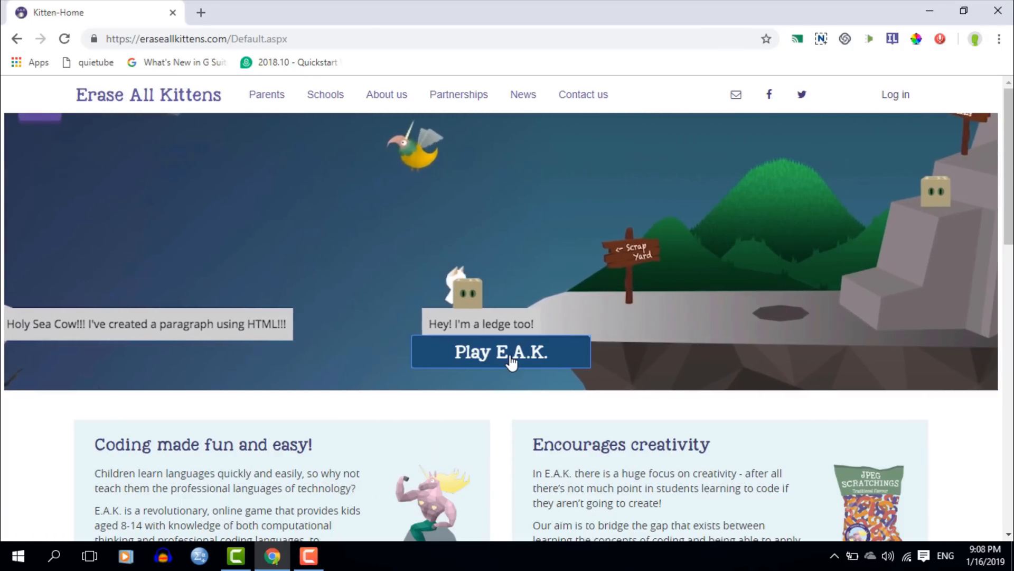
pyautogui.click(500, 351)
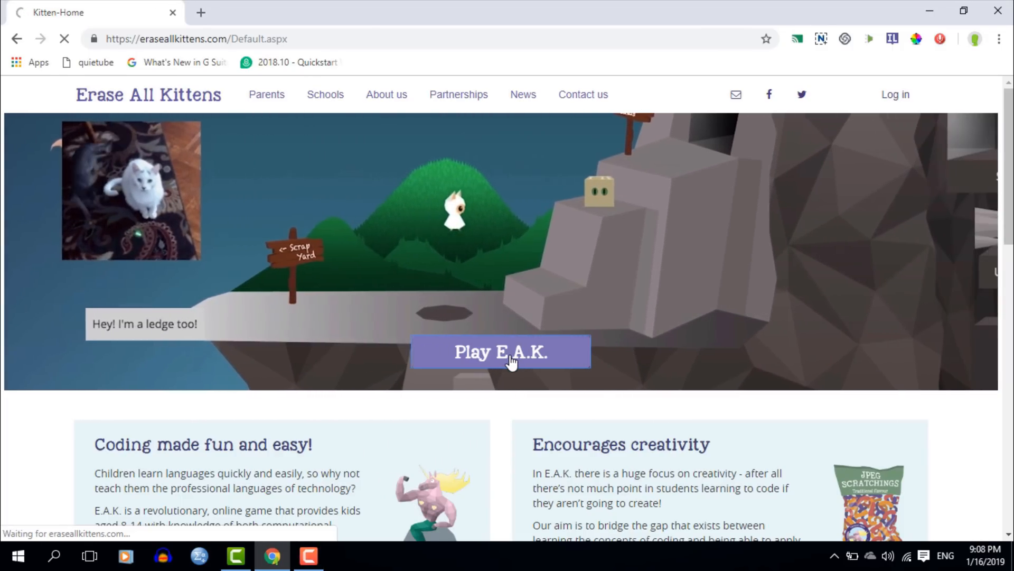
pyautogui.click(501, 351)
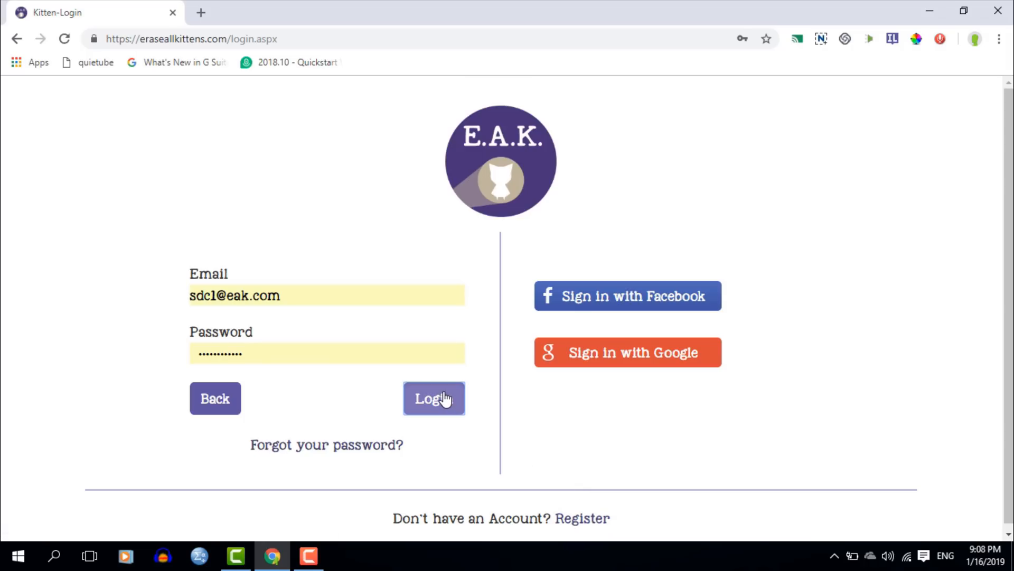
# Log in with the entered account, browse the Parents page and launch E.A.K. from it
pyautogui.click(434, 399)
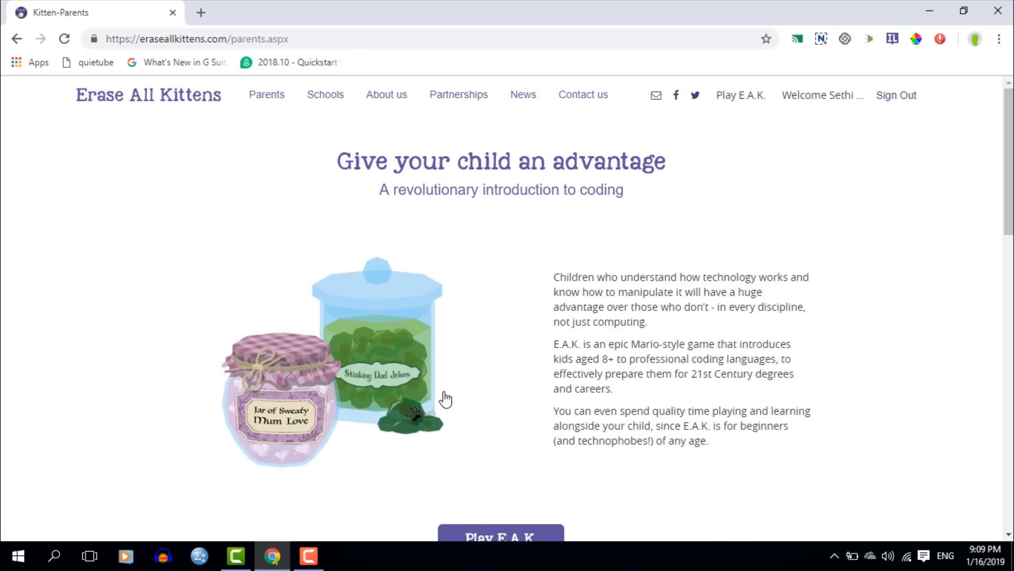
pyautogui.scroll(-3)
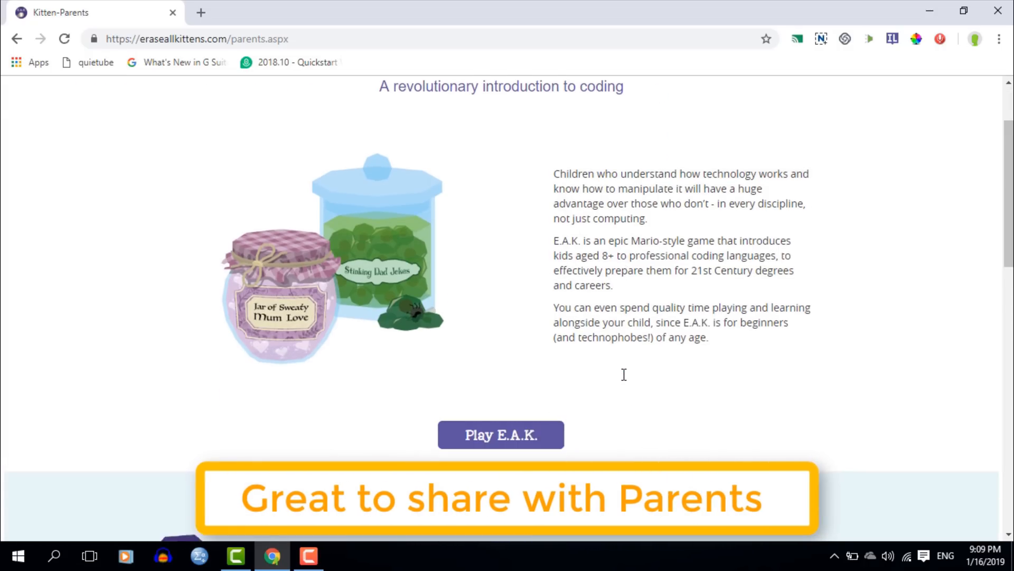
pyautogui.scroll(-3)
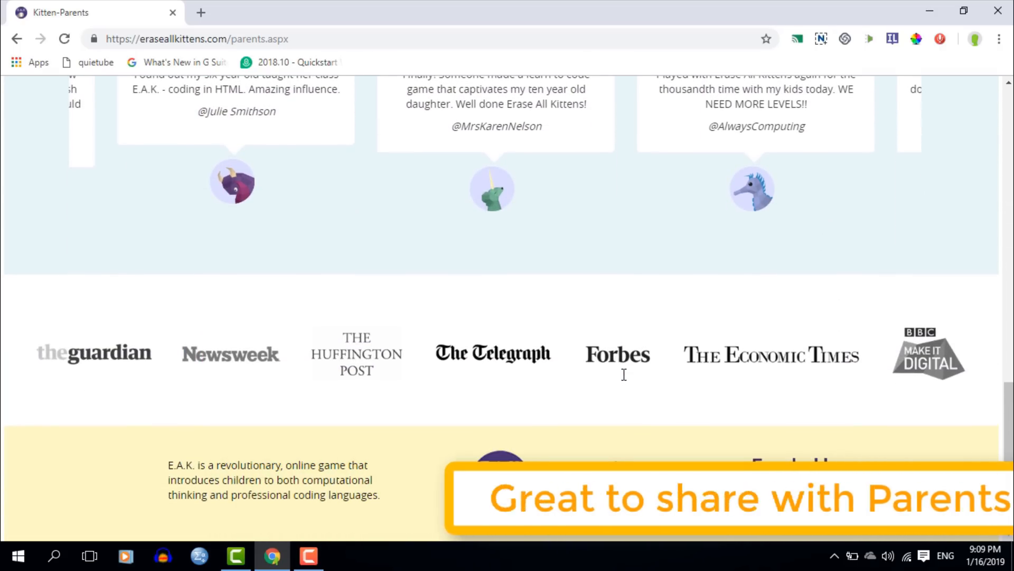
pyautogui.scroll(3)
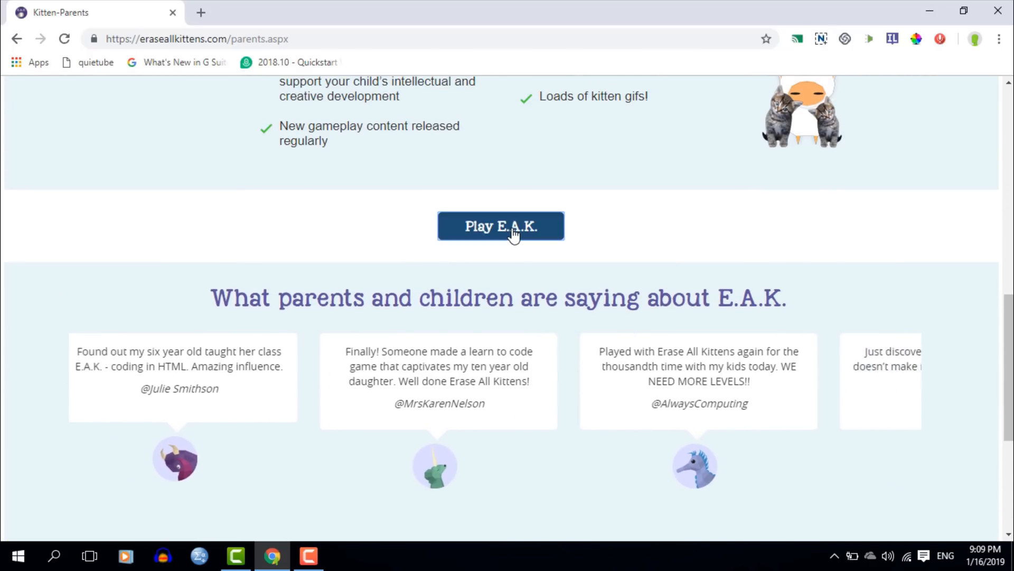
pyautogui.click(501, 226)
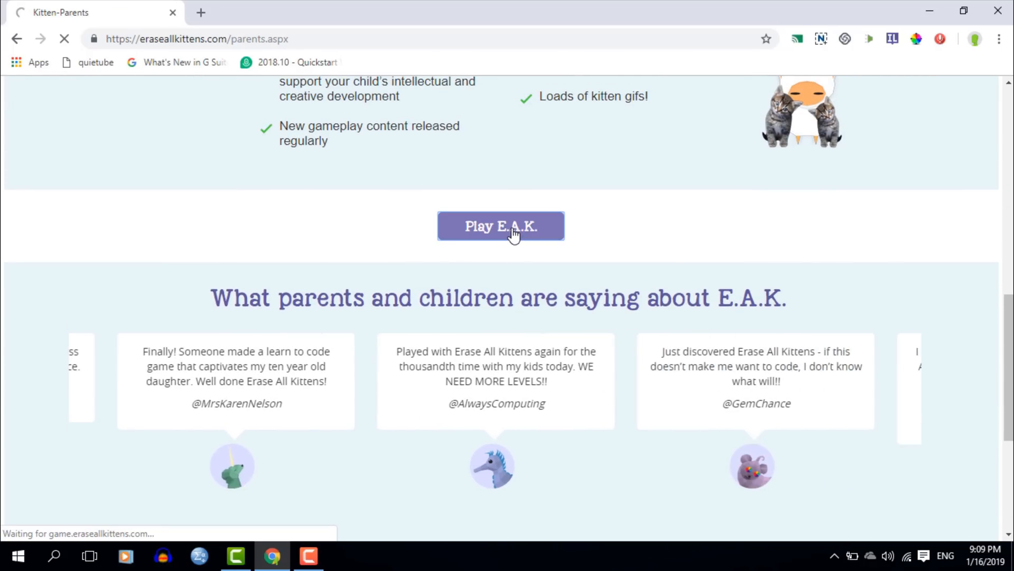
# Begin a New Game from the E.A.K. start screen so the intro video plays
pyautogui.click(501, 227)
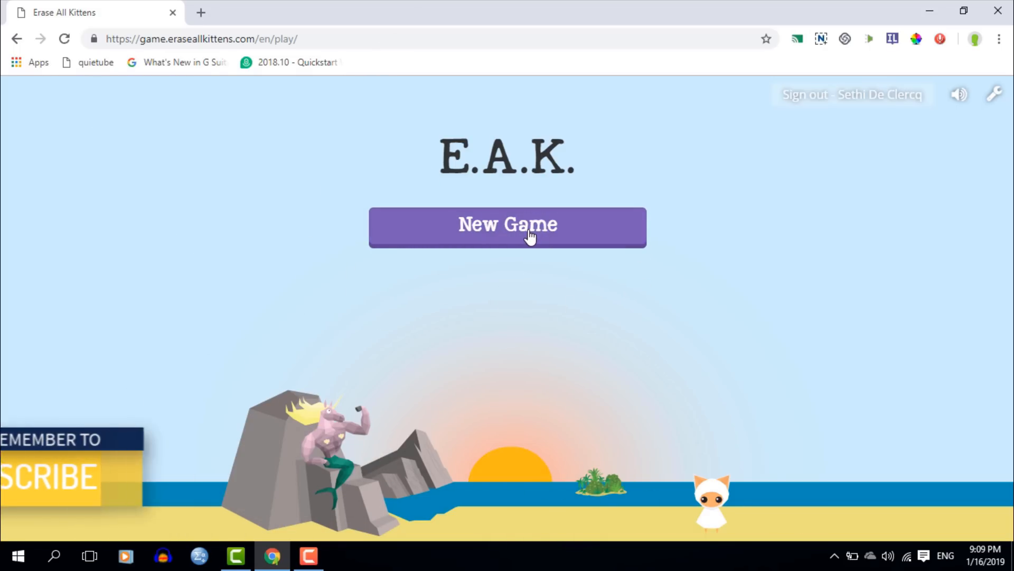
pyautogui.click(507, 227)
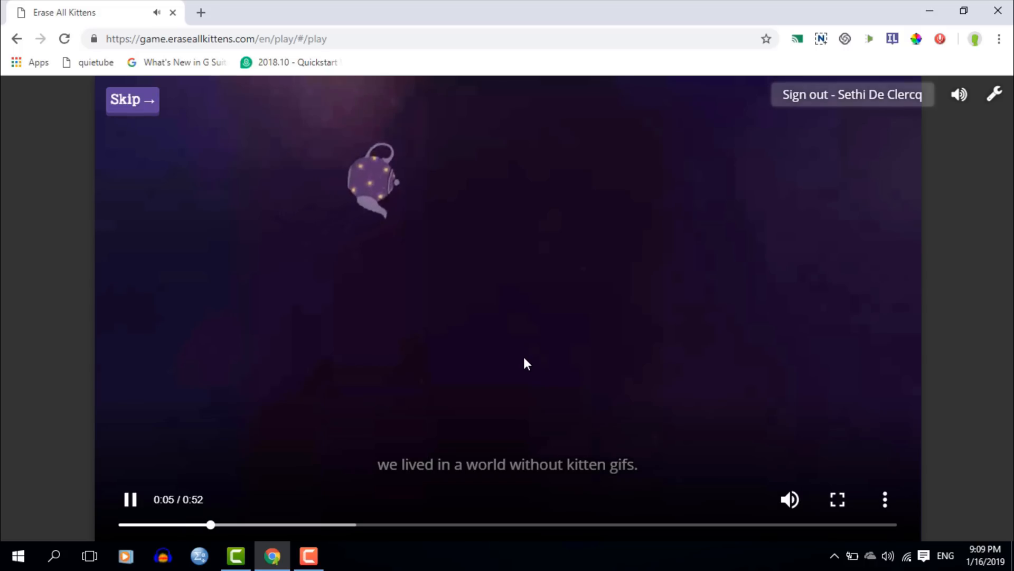
pyautogui.moveTo(813, 475)
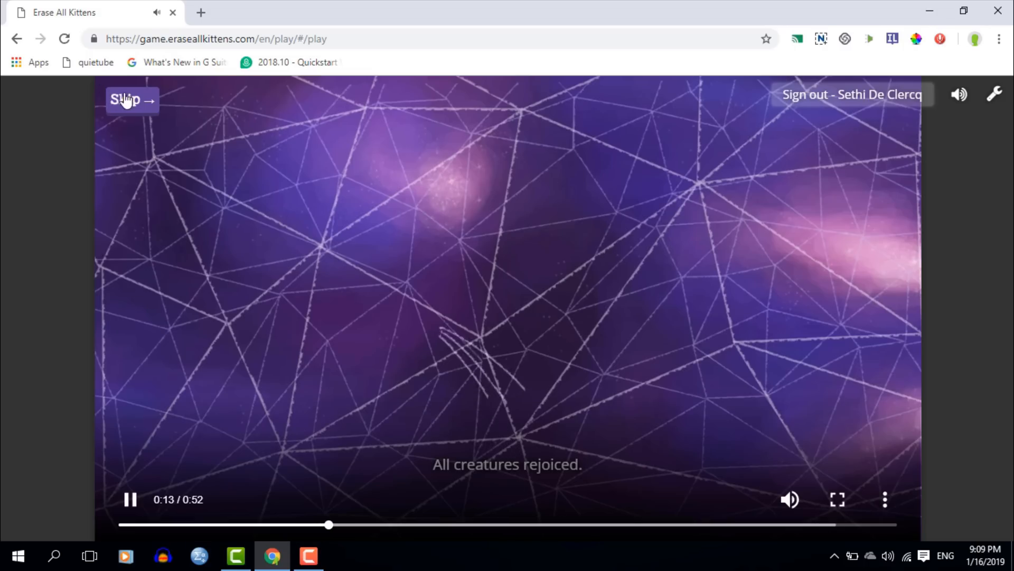
# Skip the intro video to land on the first level with the kitten
pyautogui.click(125, 100)
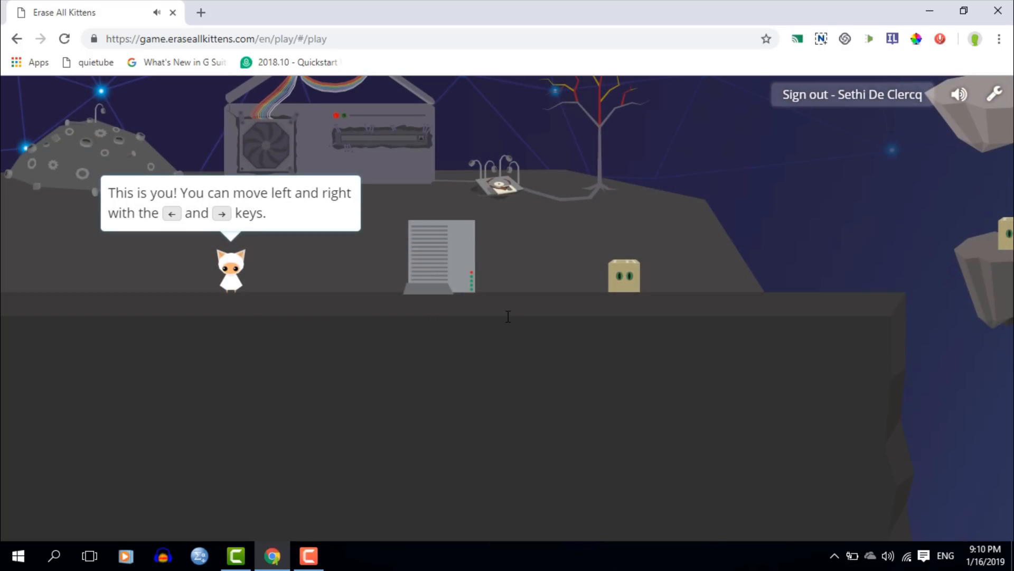
pyautogui.moveTo(286, 292)
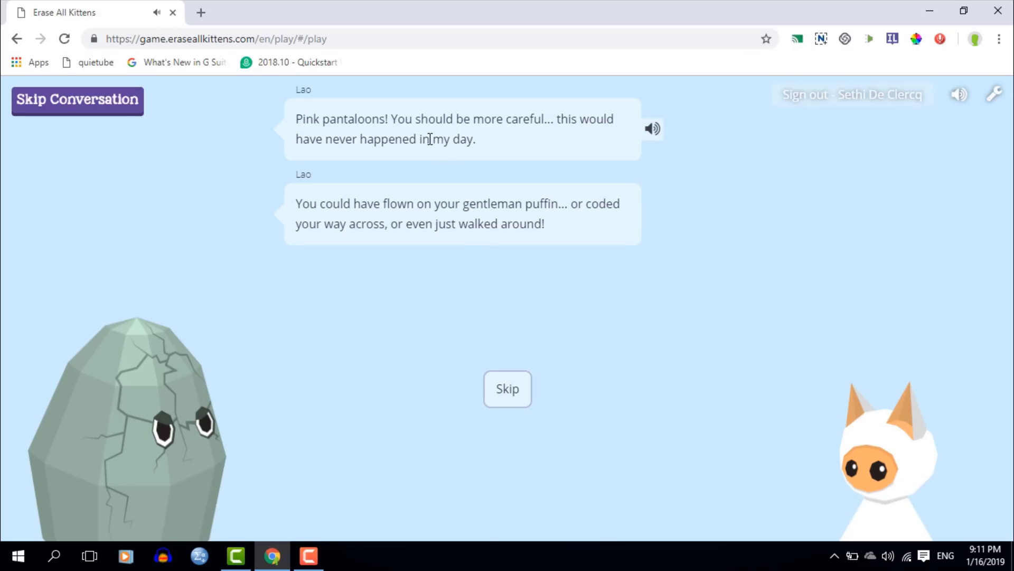
pyautogui.moveTo(653, 216)
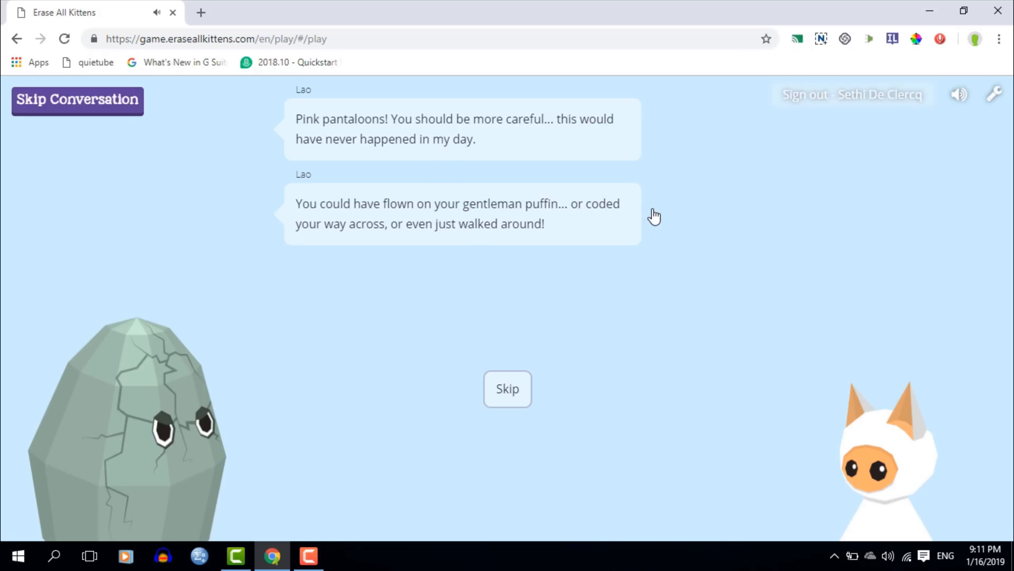
pyautogui.moveTo(757, 206)
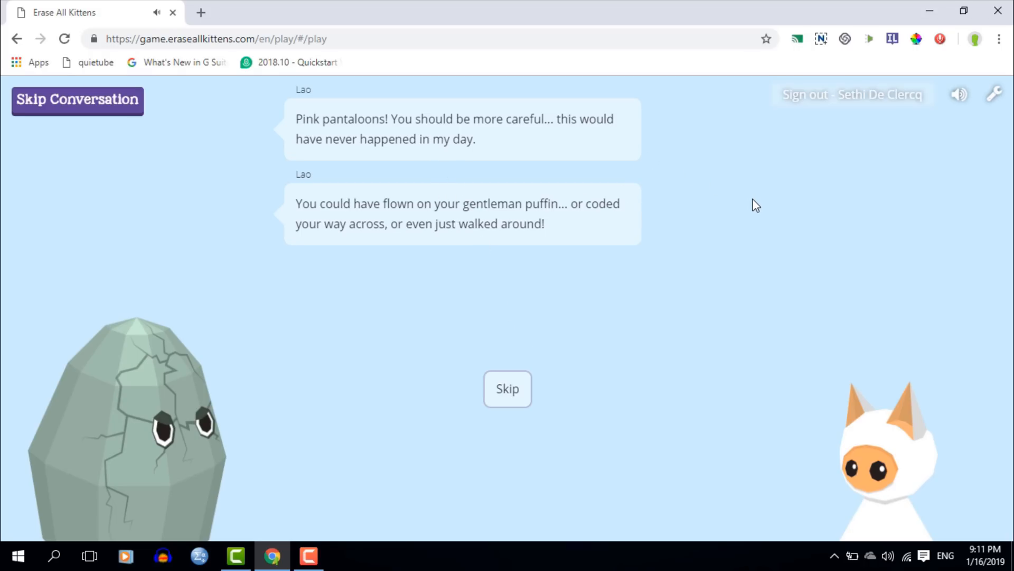
# Advance the dialogue, ask Lao who they are and then what this code thing is
pyautogui.click(507, 389)
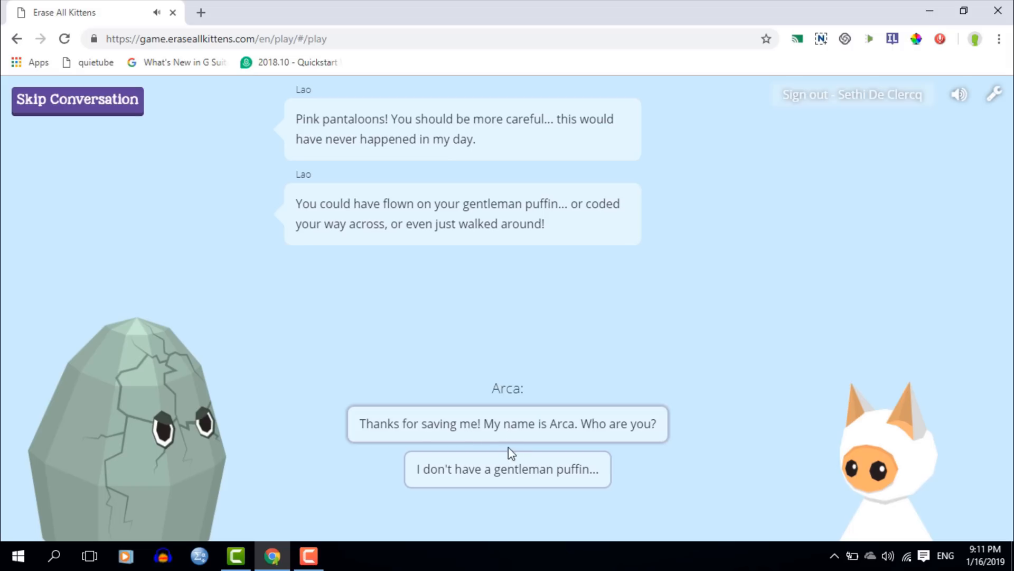
pyautogui.moveTo(535, 429)
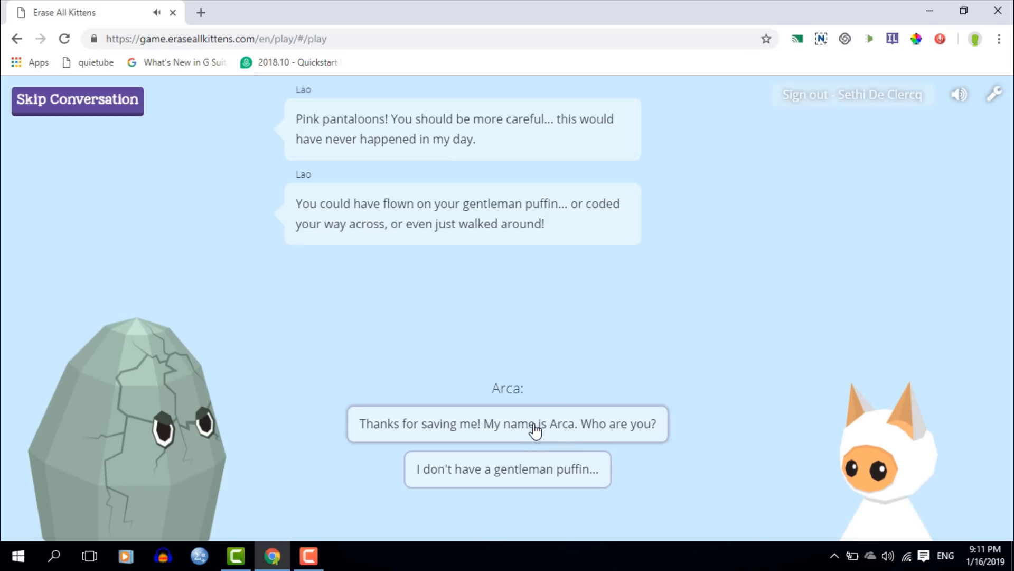
pyautogui.click(506, 423)
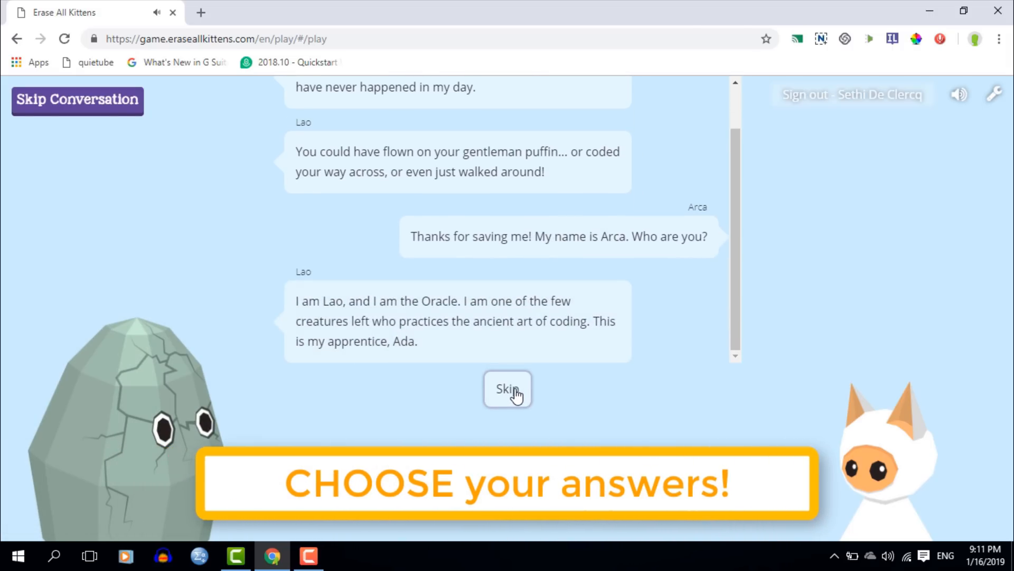
pyautogui.click(507, 389)
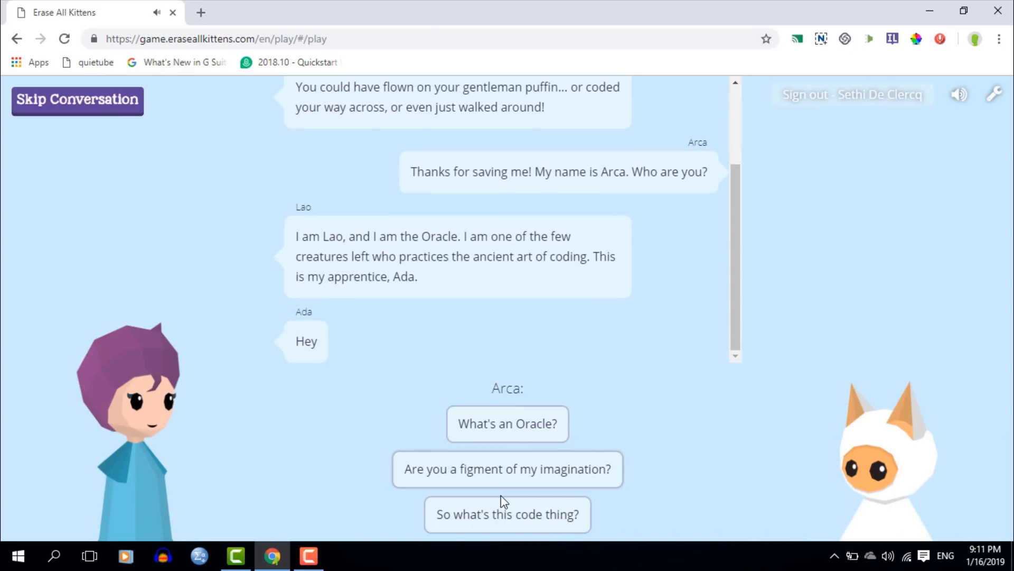
pyautogui.click(507, 514)
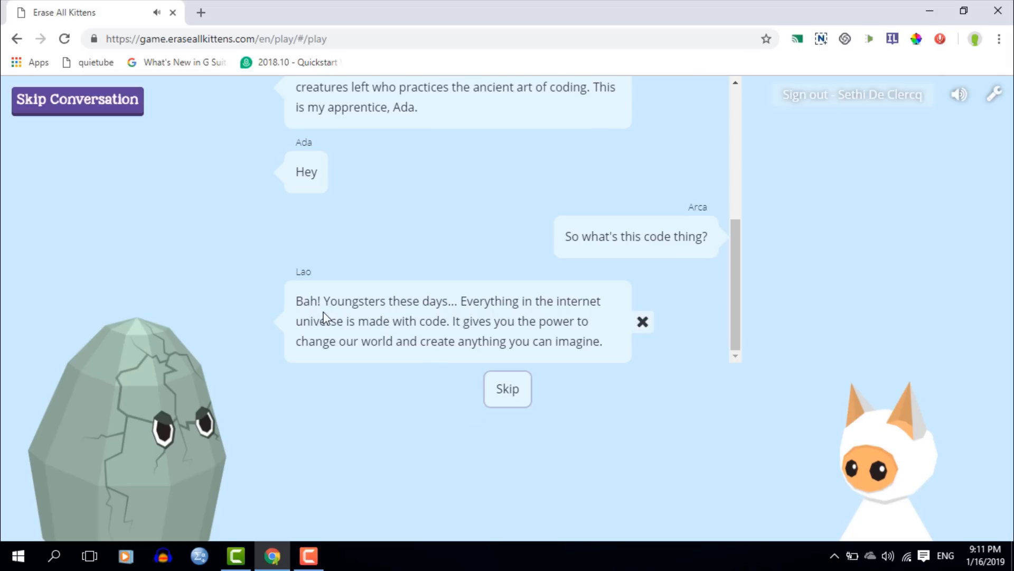
pyautogui.moveTo(378, 314)
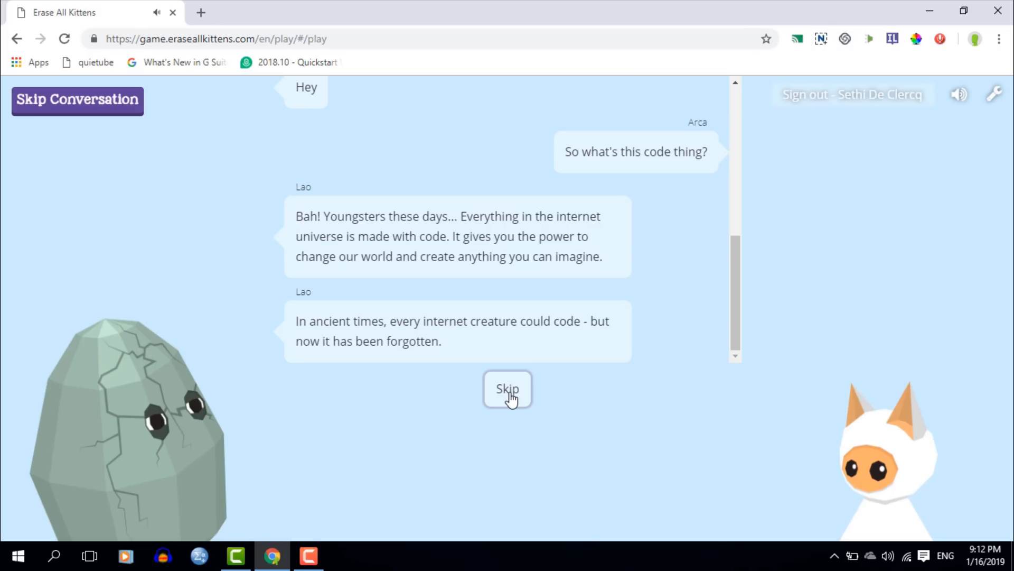
# Reply that coding sounds really difficult and skip past Lao's reassuring answer
pyautogui.click(507, 388)
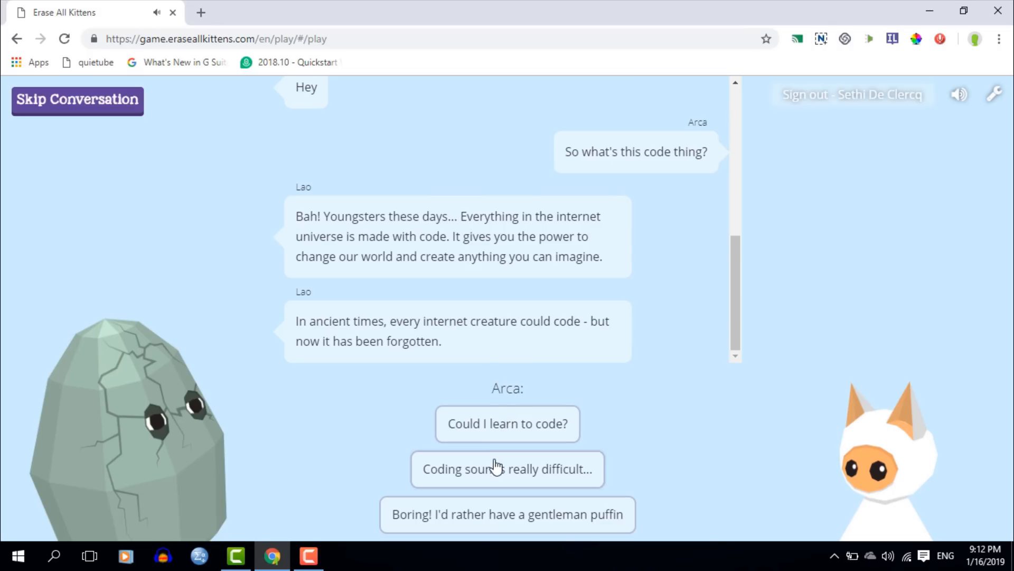
pyautogui.click(506, 469)
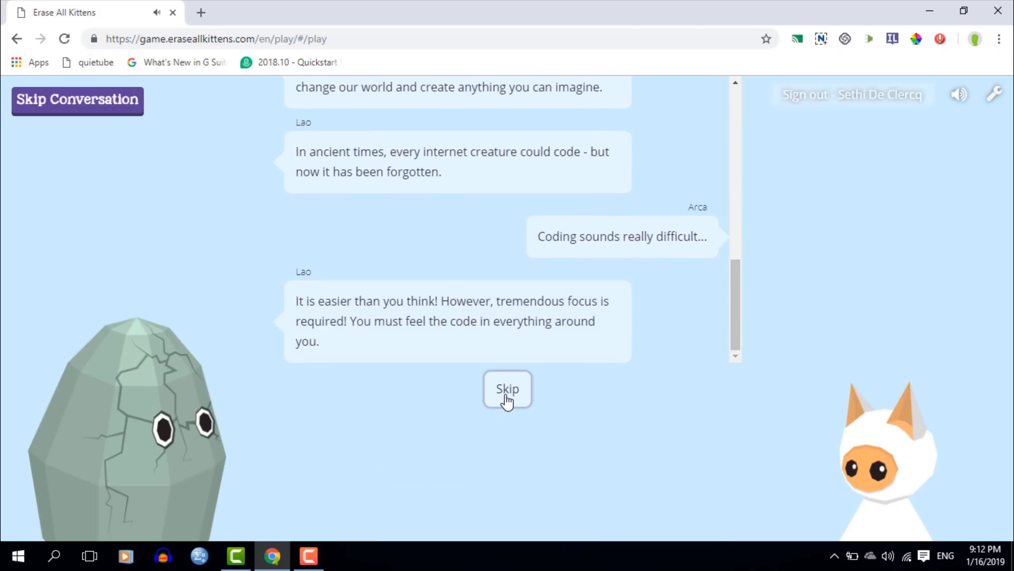
pyautogui.click(507, 389)
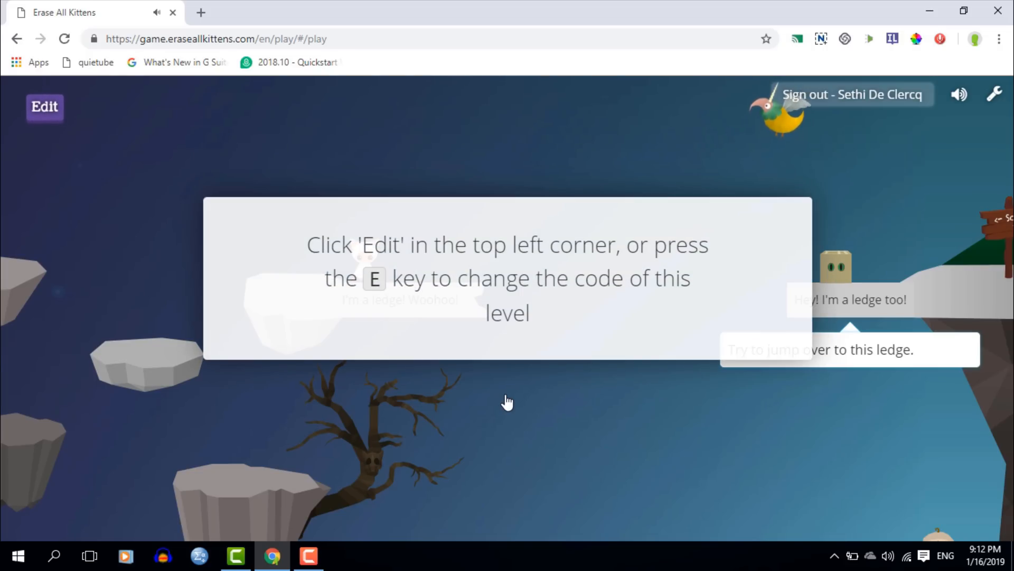
# In the level's code editor, append 'My name is Sethi' to the second ledge paragraph
pyautogui.click(45, 107)
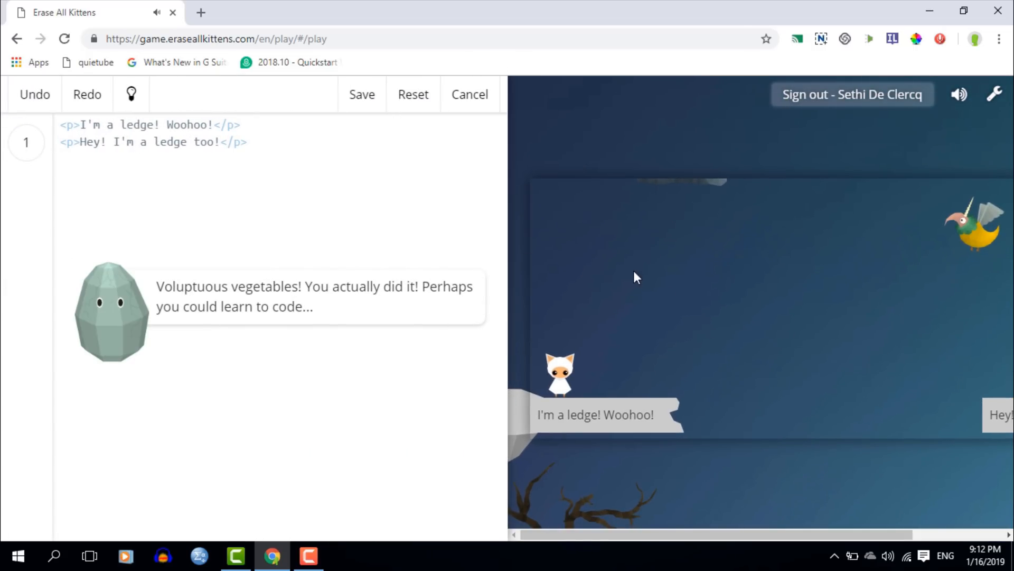
pyautogui.moveTo(750, 381)
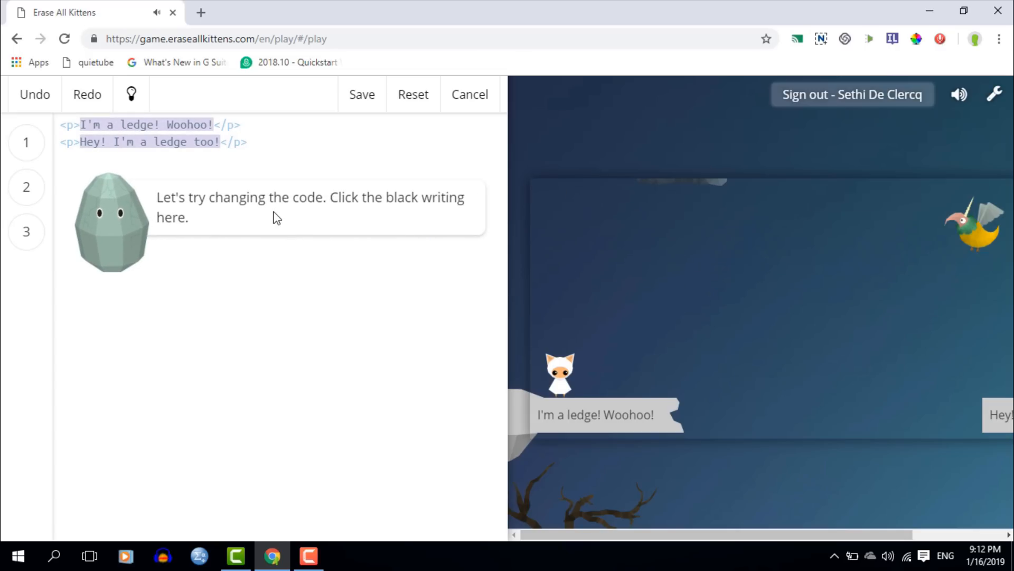
pyautogui.click(197, 142)
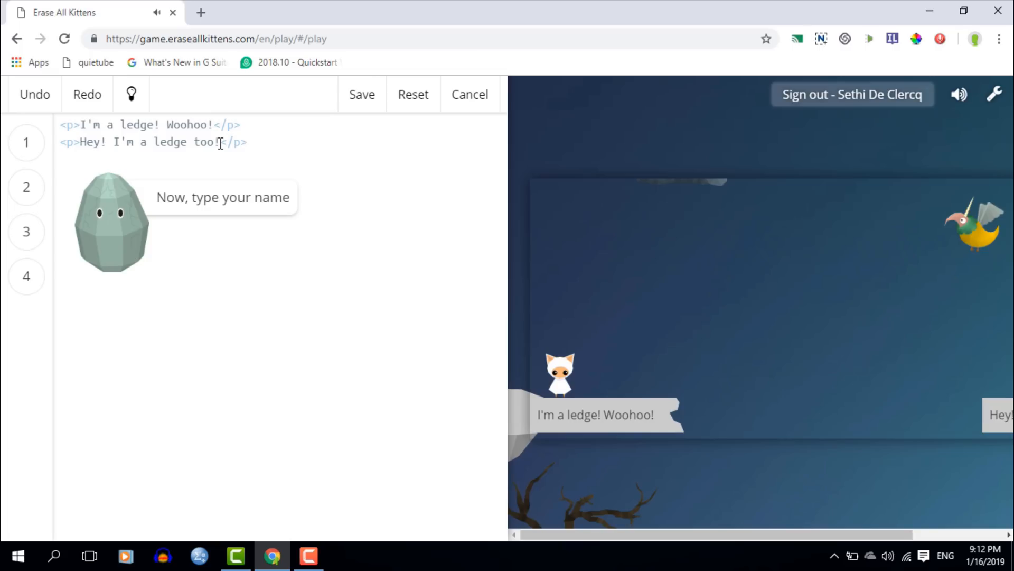
pyautogui.write('M')
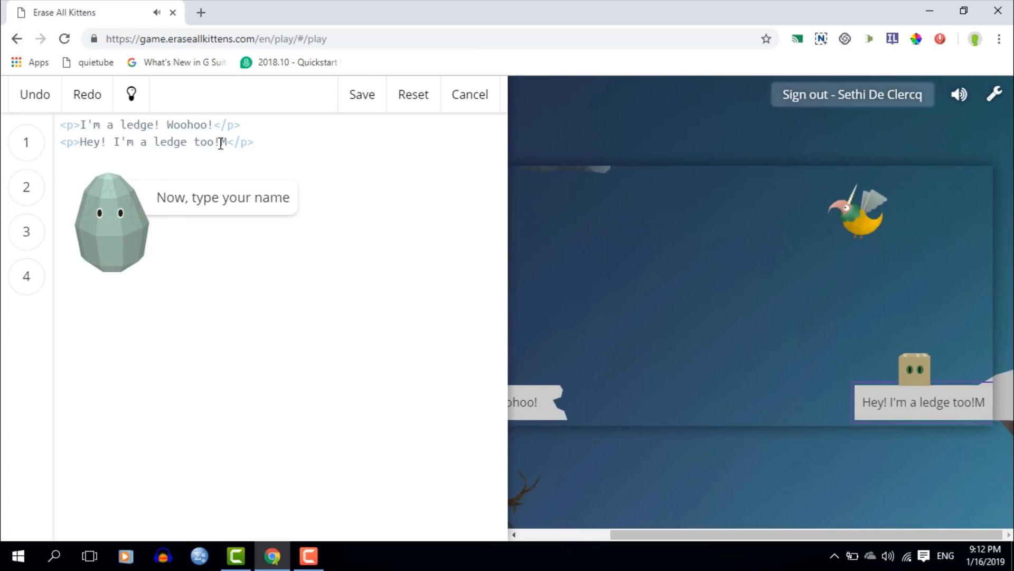
pyautogui.write('My name i')
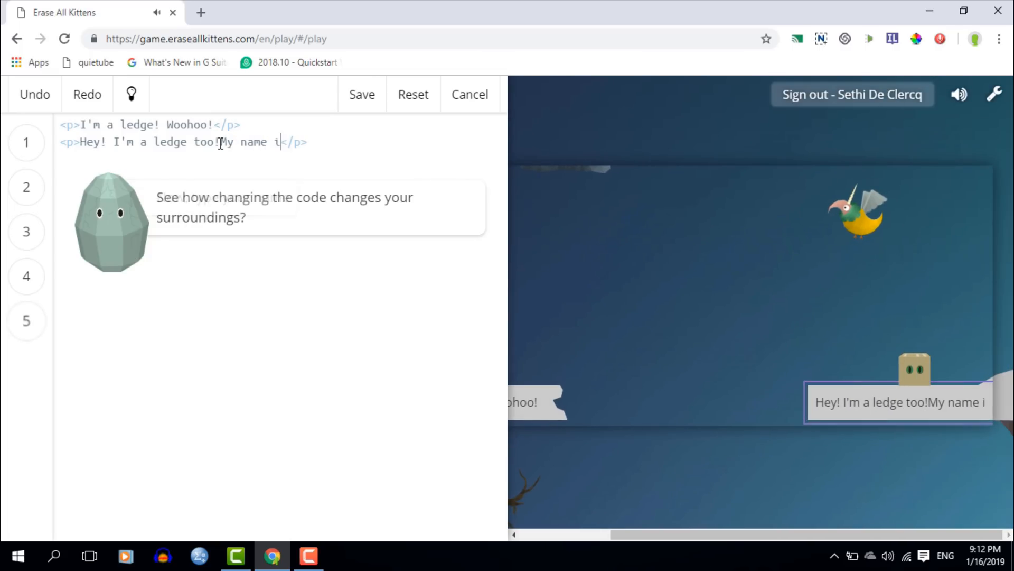
pyautogui.write('s Sethi')
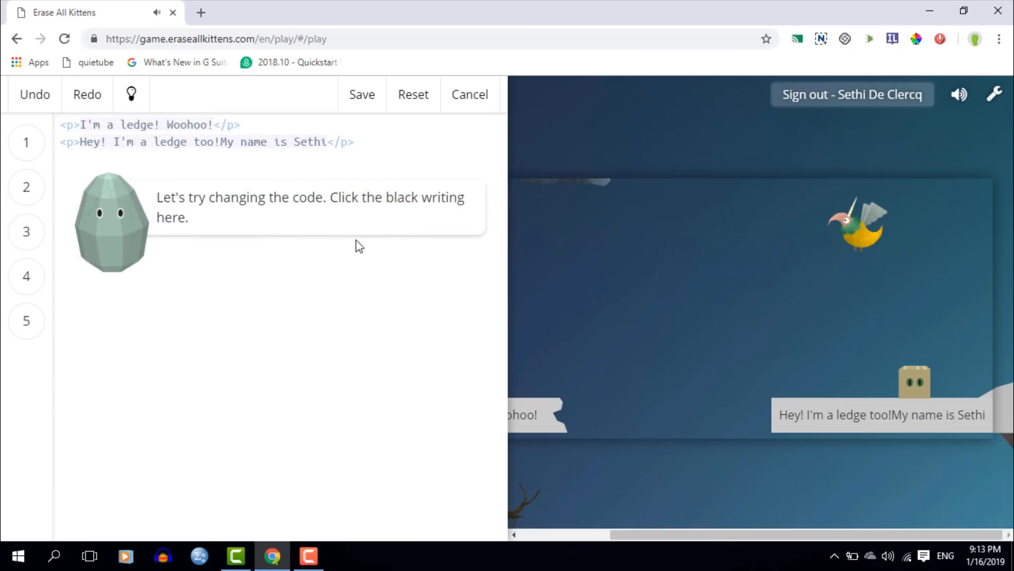
# After 'Woohoo!' on the first ledge add 'Hellow I would like to cross over to the other side'
pyautogui.click(214, 125)
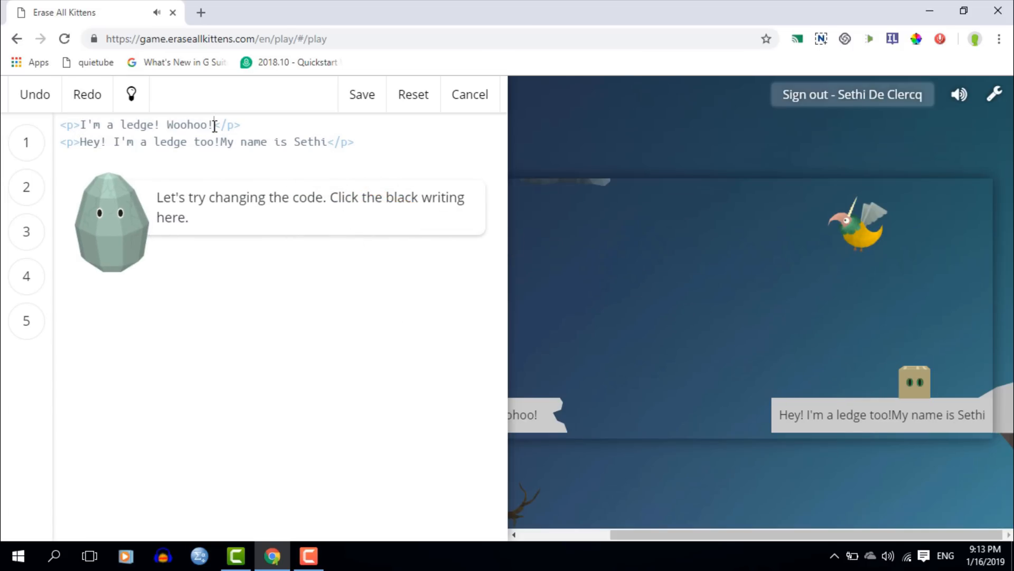
pyautogui.write('H')
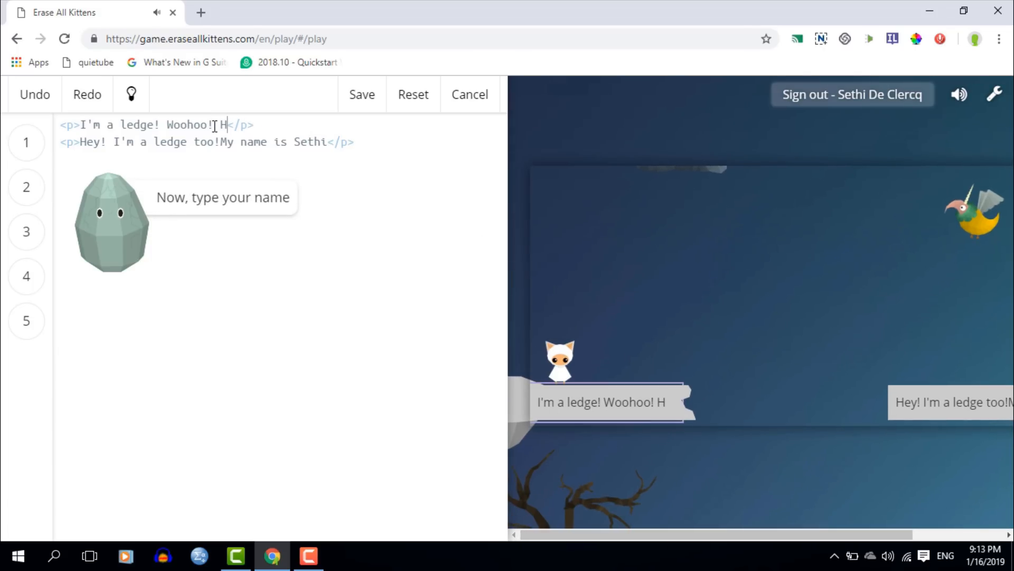
pyautogui.write('ellow I would')
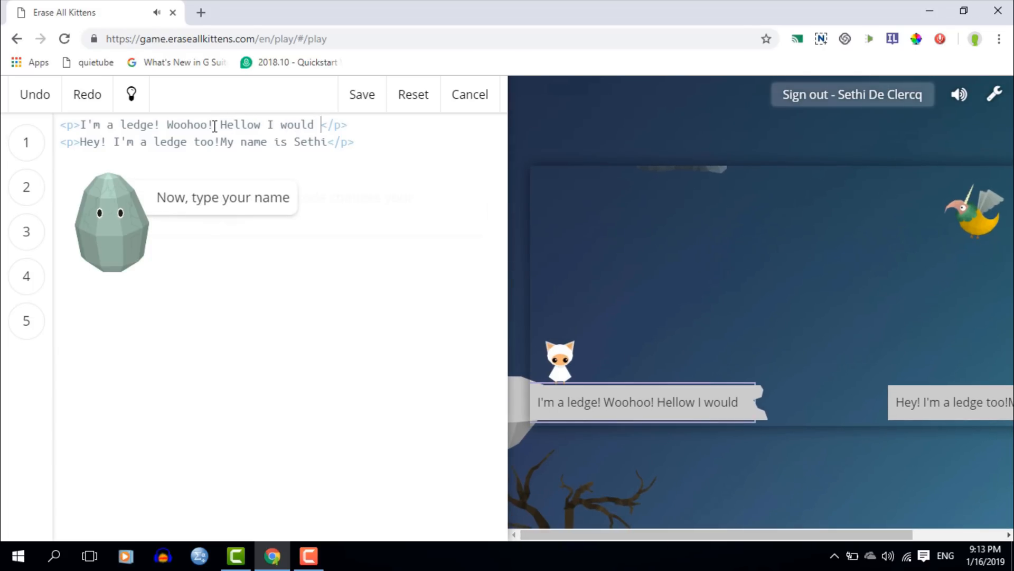
pyautogui.write('like to cross')
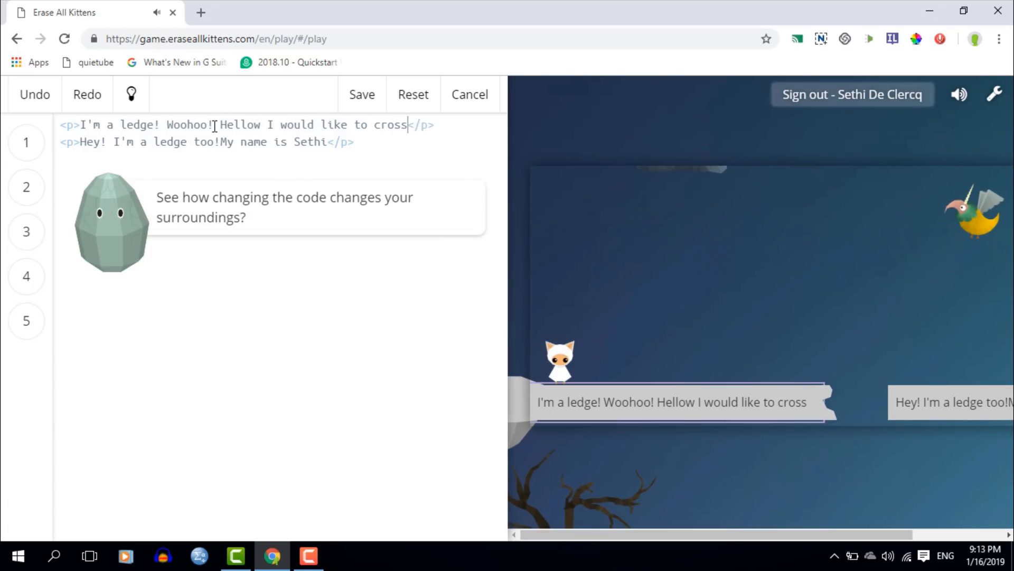
pyautogui.write('over to the ot')
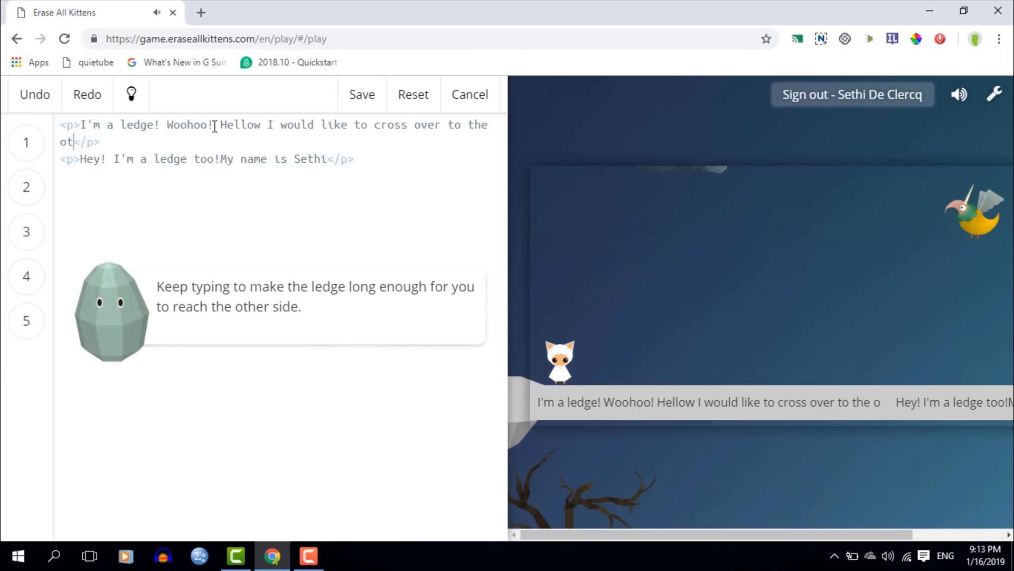
pyautogui.write('her side')
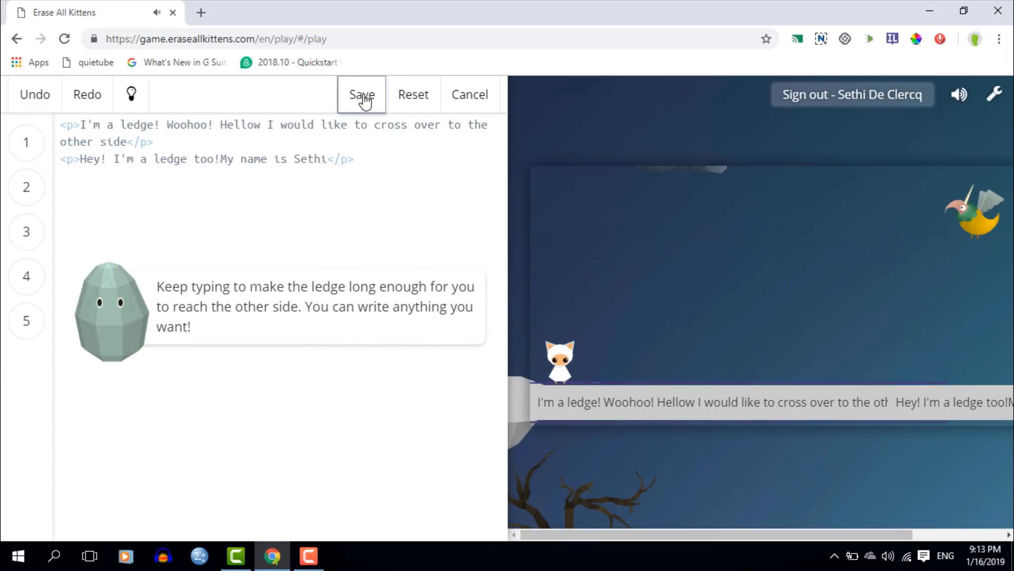
# Save the lengthened ledge code and ask Lao 'Could you teach me to code?'
pyautogui.click(362, 94)
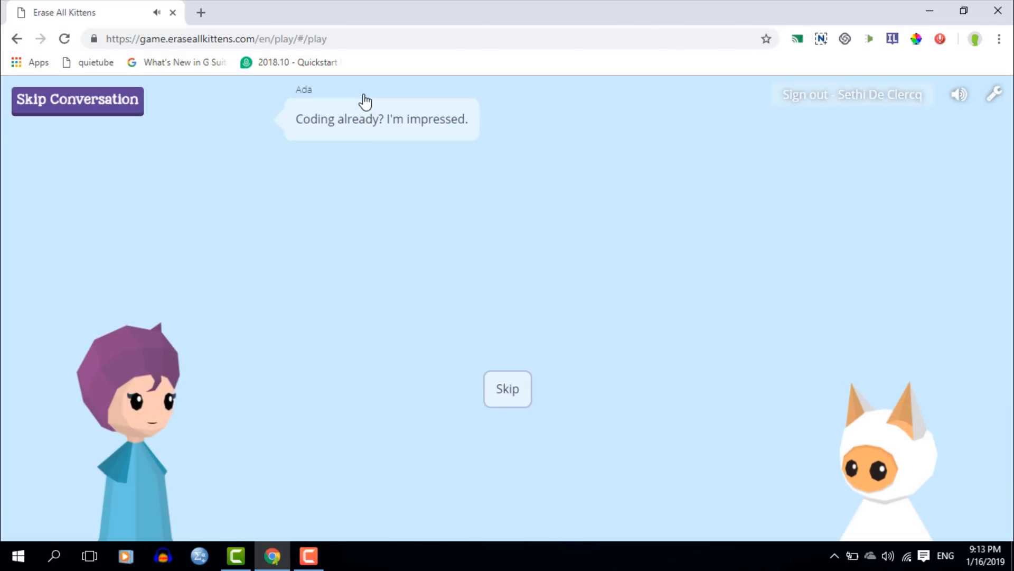
pyautogui.moveTo(508, 388)
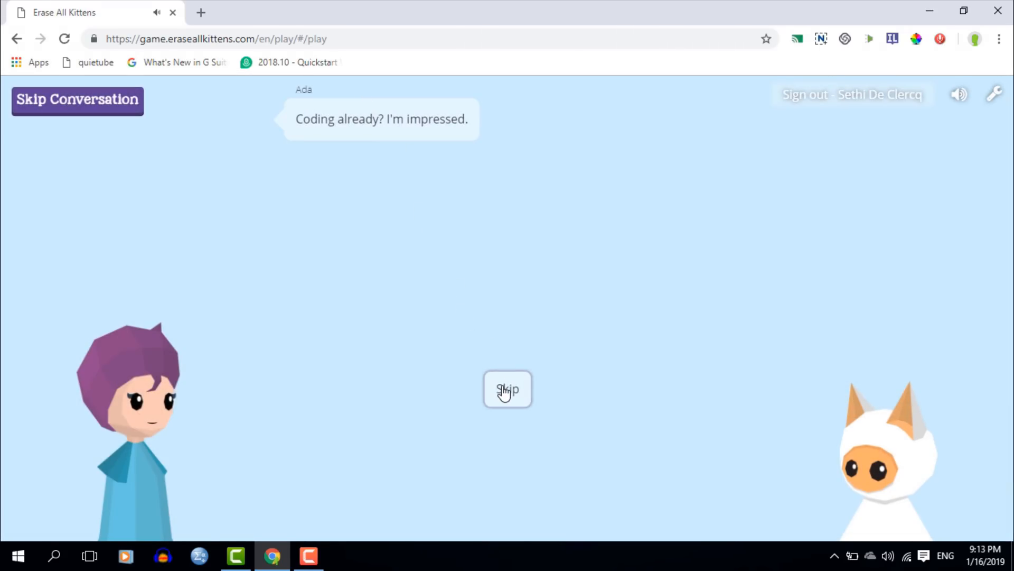
pyautogui.click(507, 389)
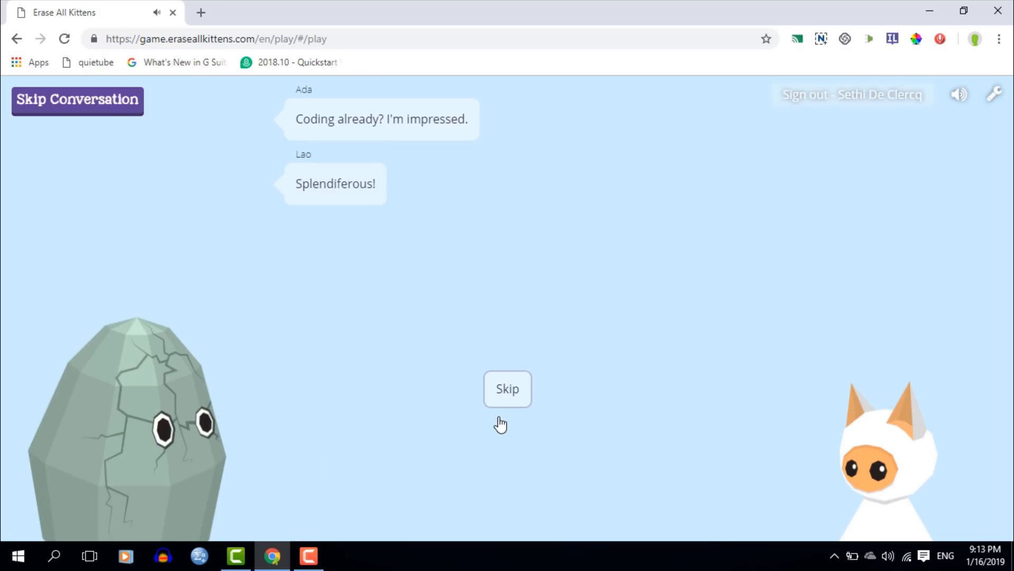
pyautogui.click(507, 388)
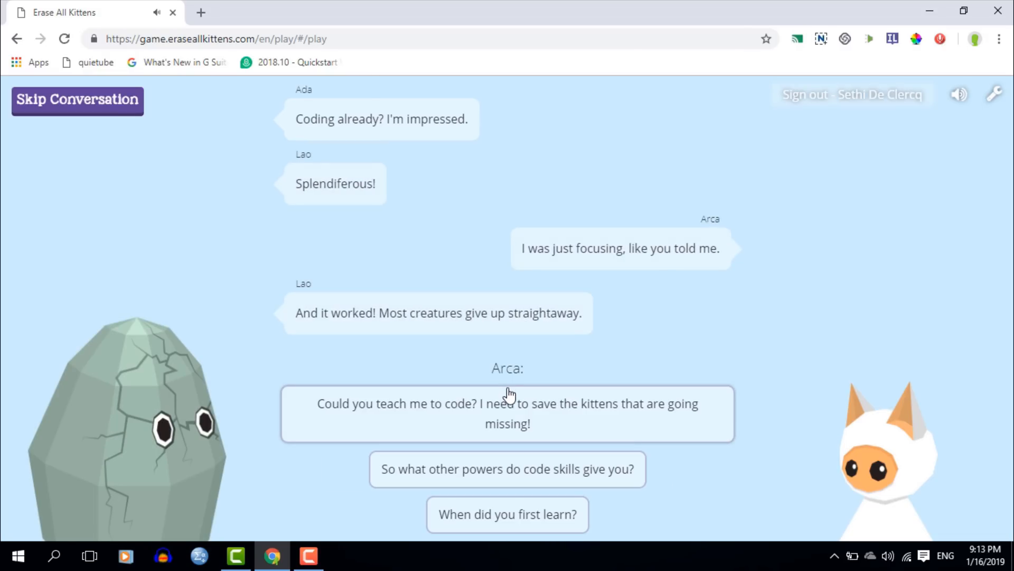
pyautogui.click(507, 413)
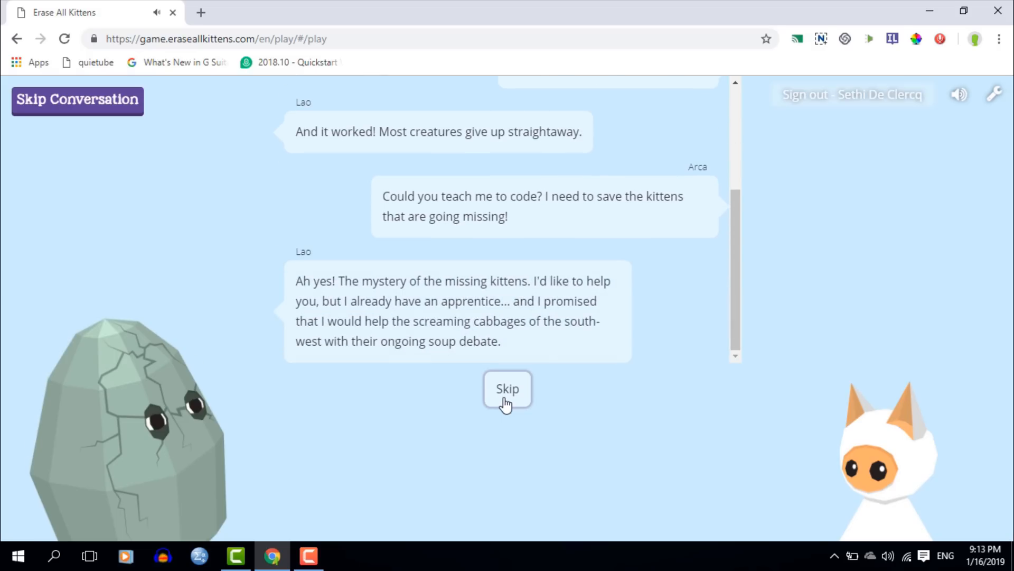
# Skip through the rest of Ada and Lao's lines until the cave level loads
pyautogui.click(508, 388)
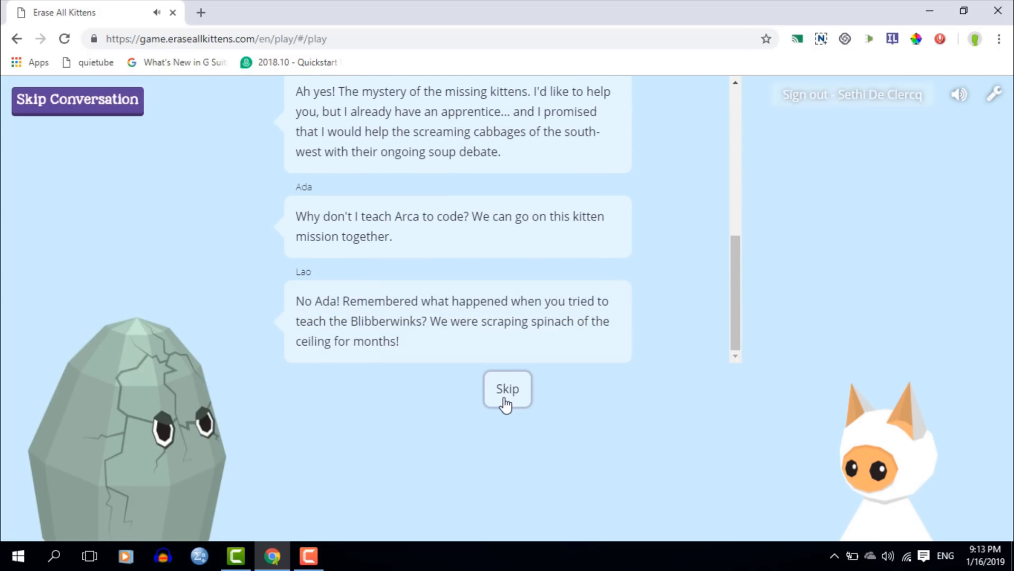
pyautogui.click(507, 387)
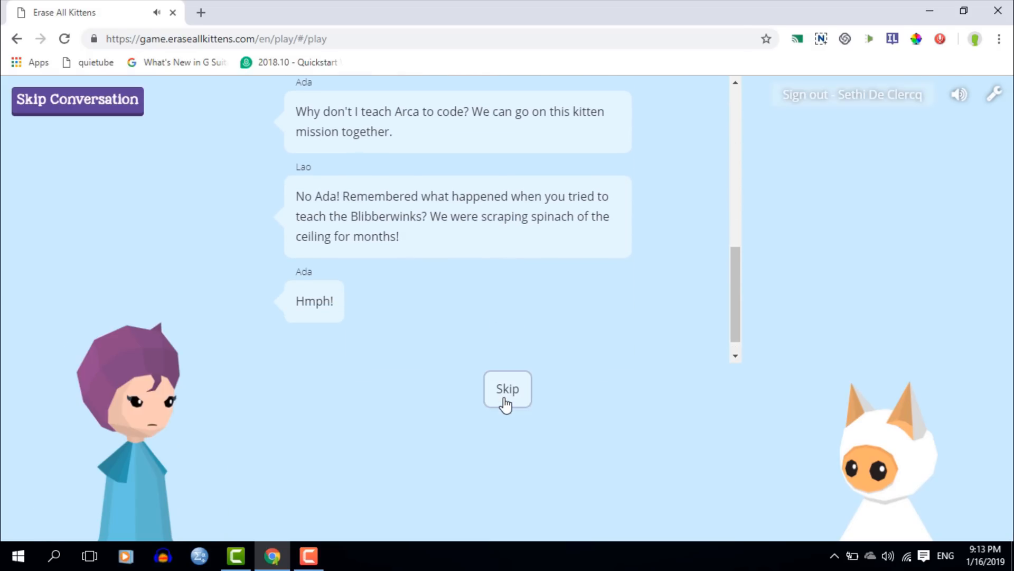
pyautogui.click(508, 388)
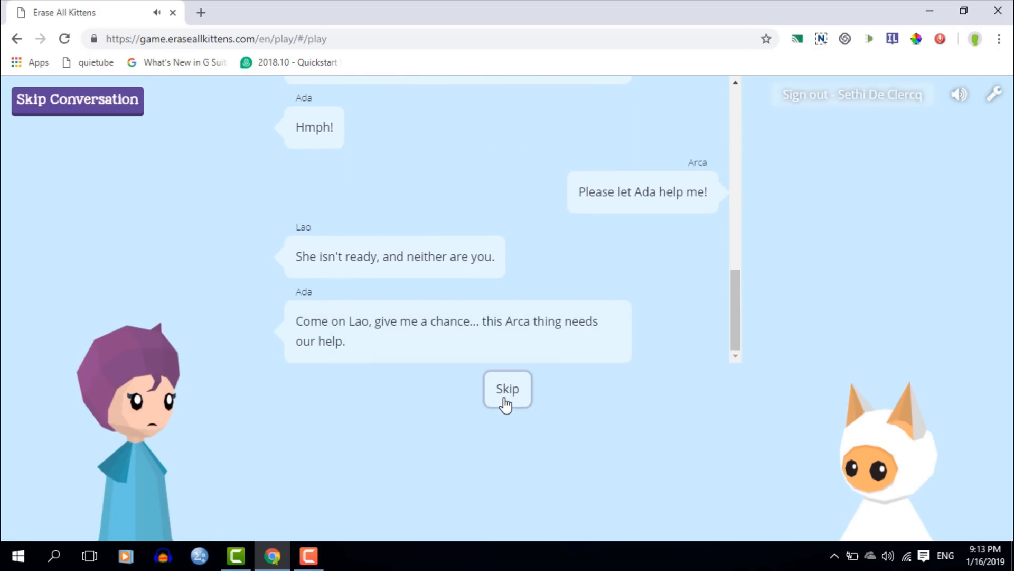
pyautogui.click(507, 388)
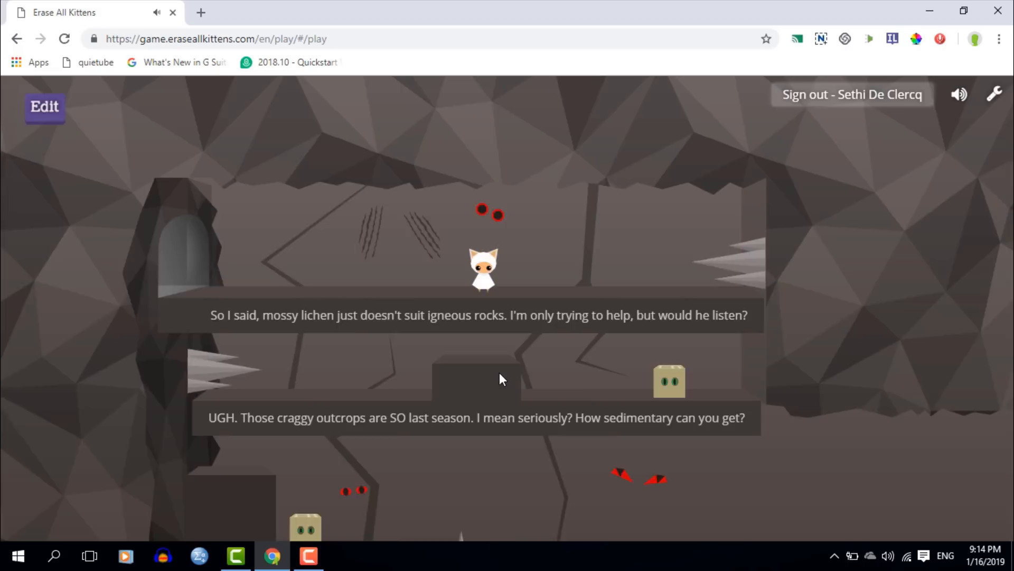
# Trim the upper cave ledge text to 'So I said, mossy lichen' in the editor and save it
pyautogui.click(45, 107)
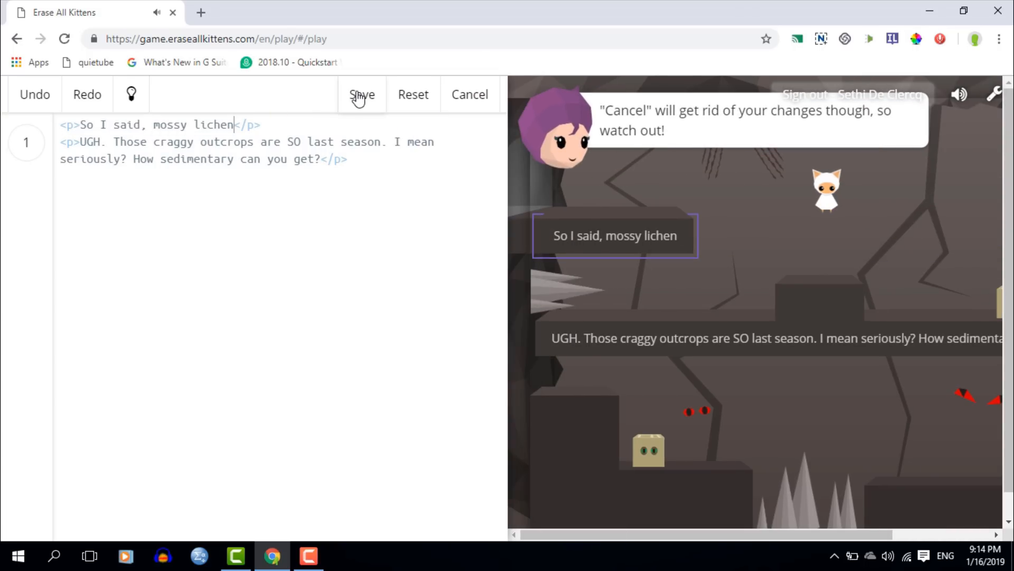
pyautogui.click(362, 94)
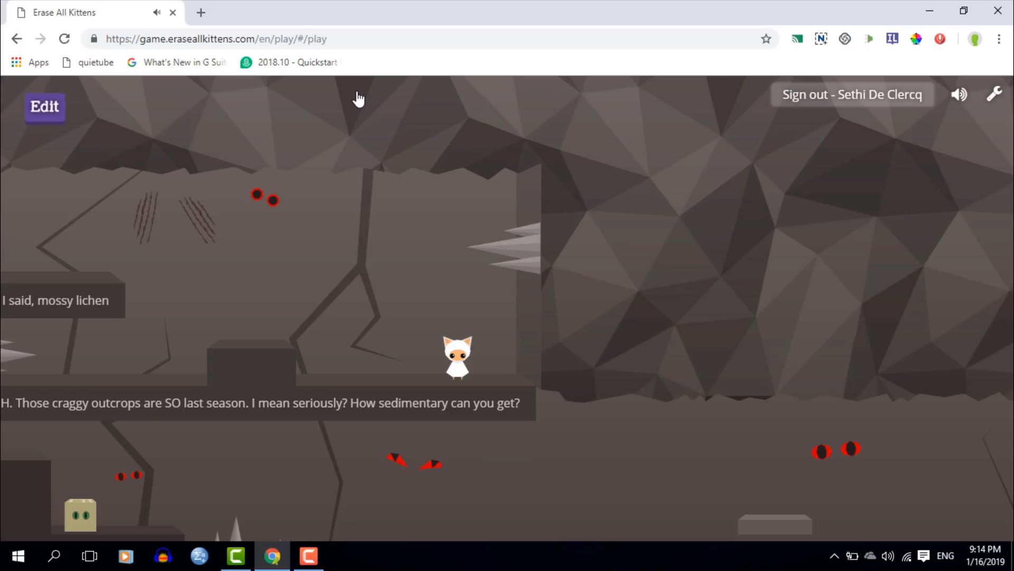
pyautogui.moveTo(309, 247)
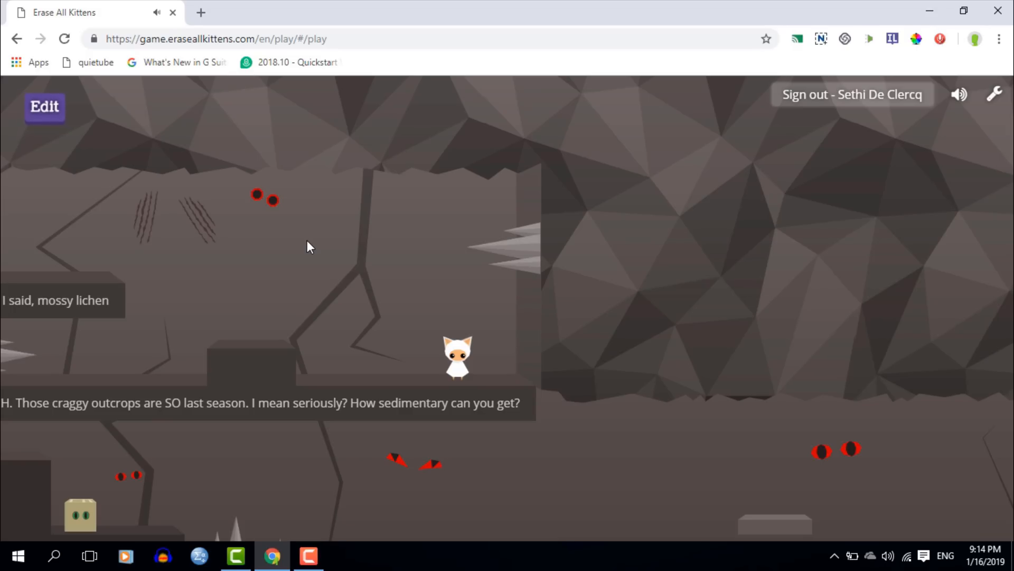
pyautogui.moveTo(865, 234)
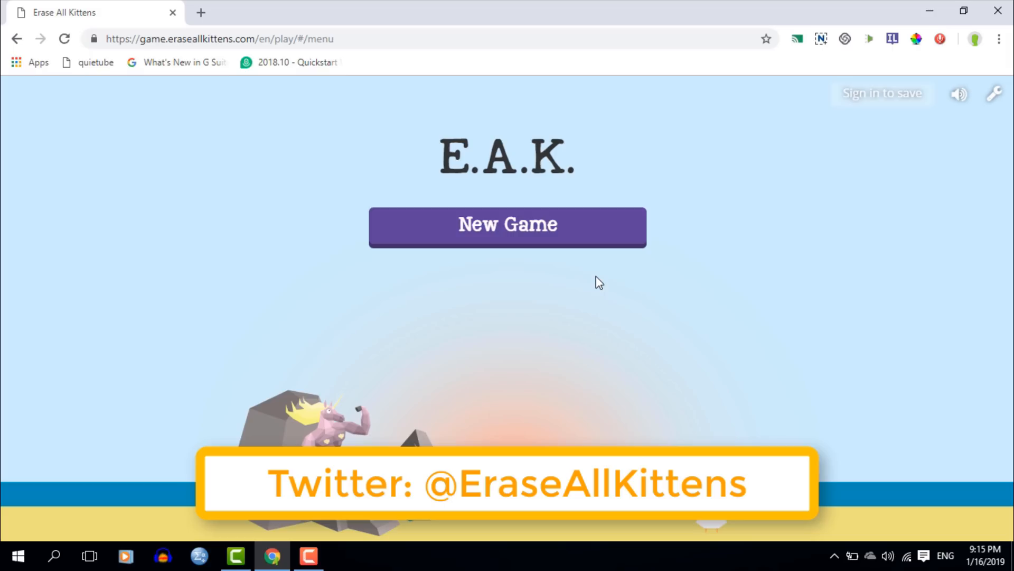
pyautogui.moveTo(742, 292)
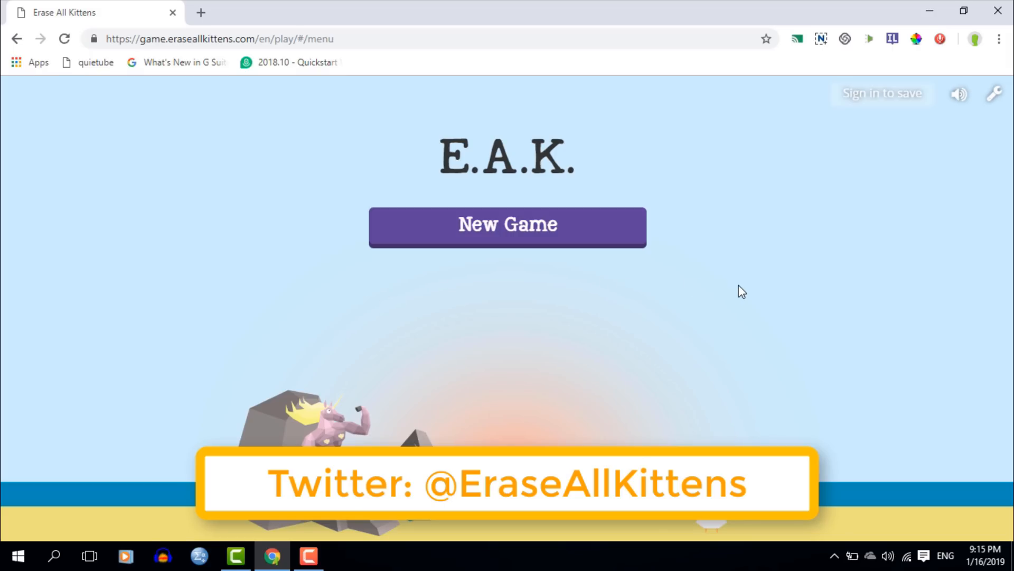